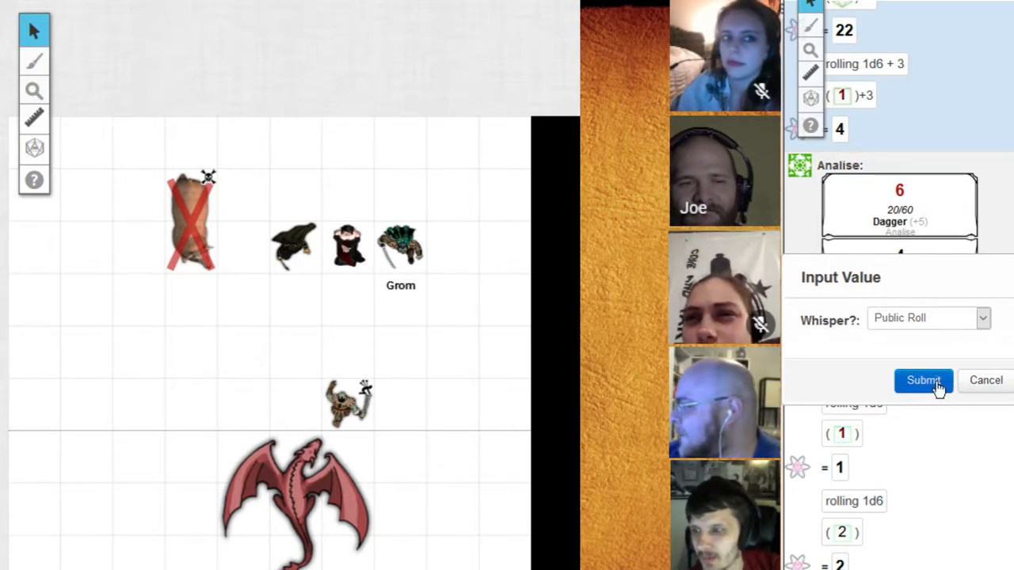
Step: Submit the party's initiative as a public roll, giving Nisa 12 and Analise 5
{"action": "left_click", "coordinate": [924, 380]}
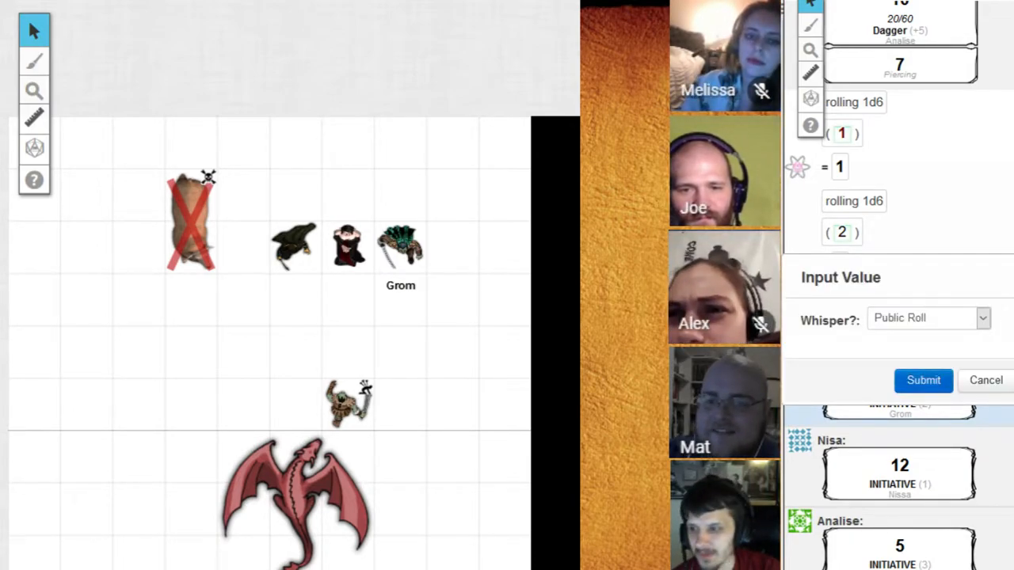
Step: Submit the party's Dexterity saves publicly, then review Analise's survival roll of 16 in chat
{"action": "left_click", "coordinate": [922, 380]}
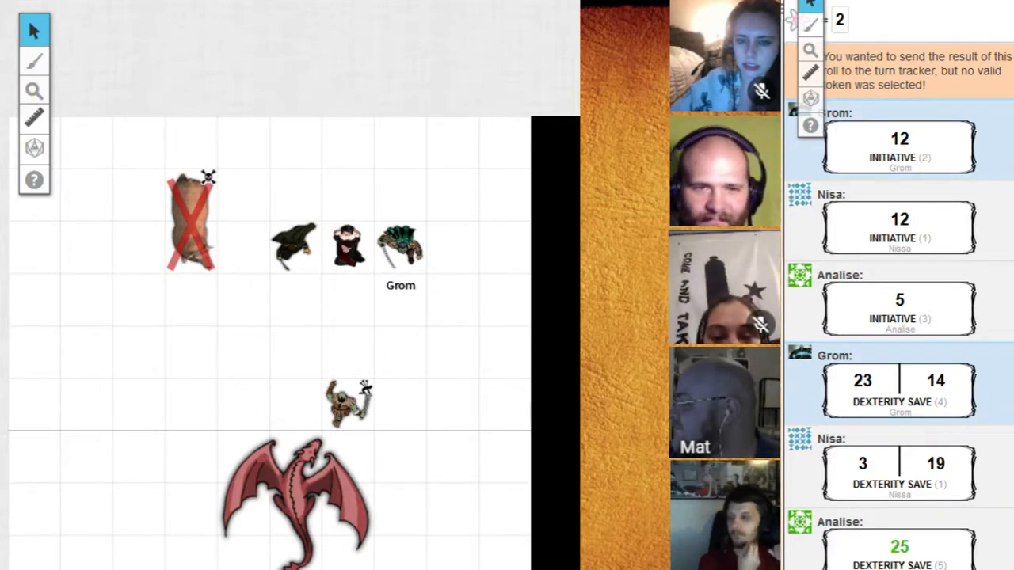
{"action": "scroll", "scroll_direction": "down", "scroll_amount": 3}
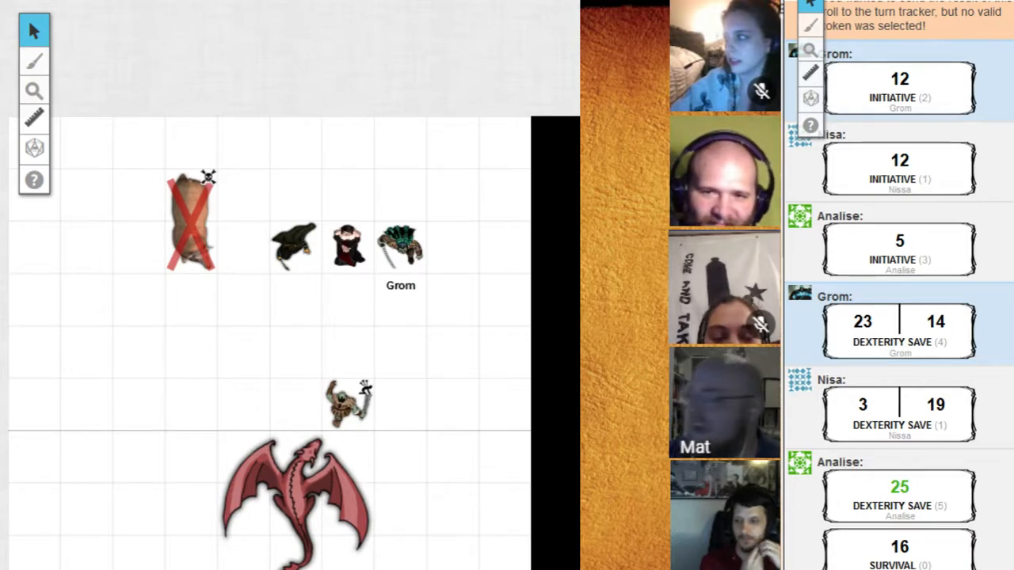